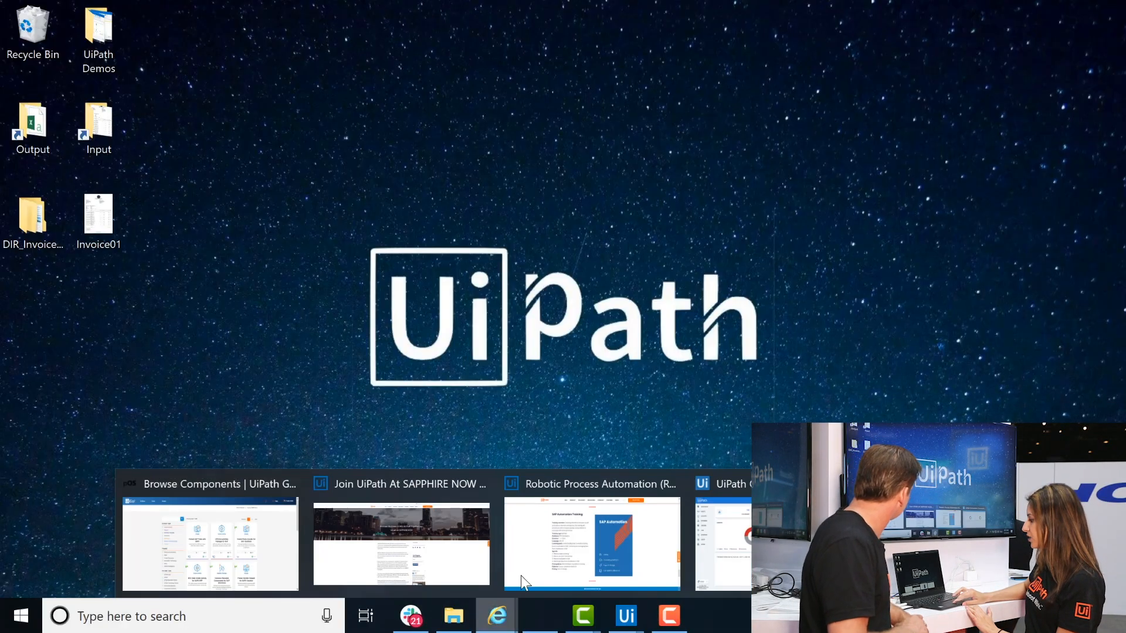
- Switch to the 'Browse Components | UiPath Go' browser window showing SAP component results
left_click(591, 543)
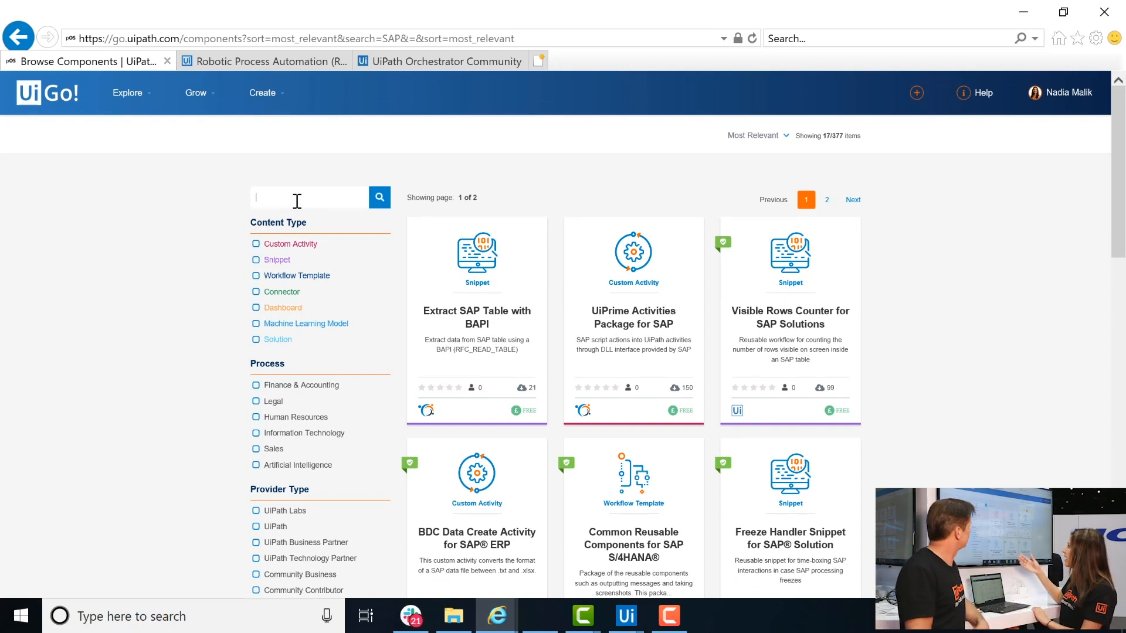
scroll("down", 3)
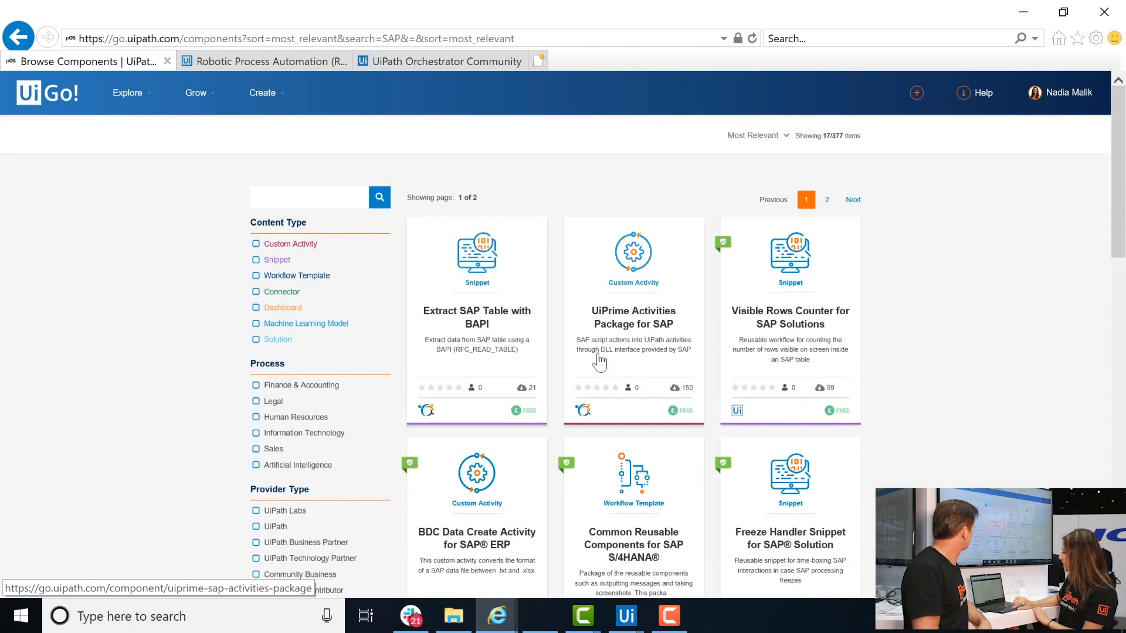
scroll("down", 3)
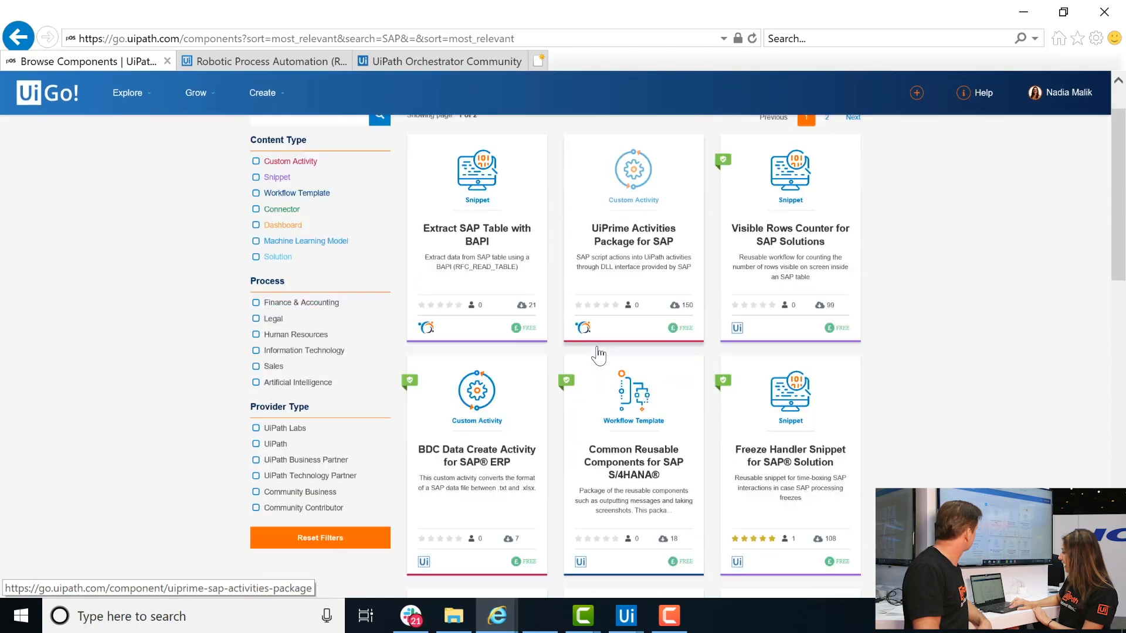
scroll("down", 3)
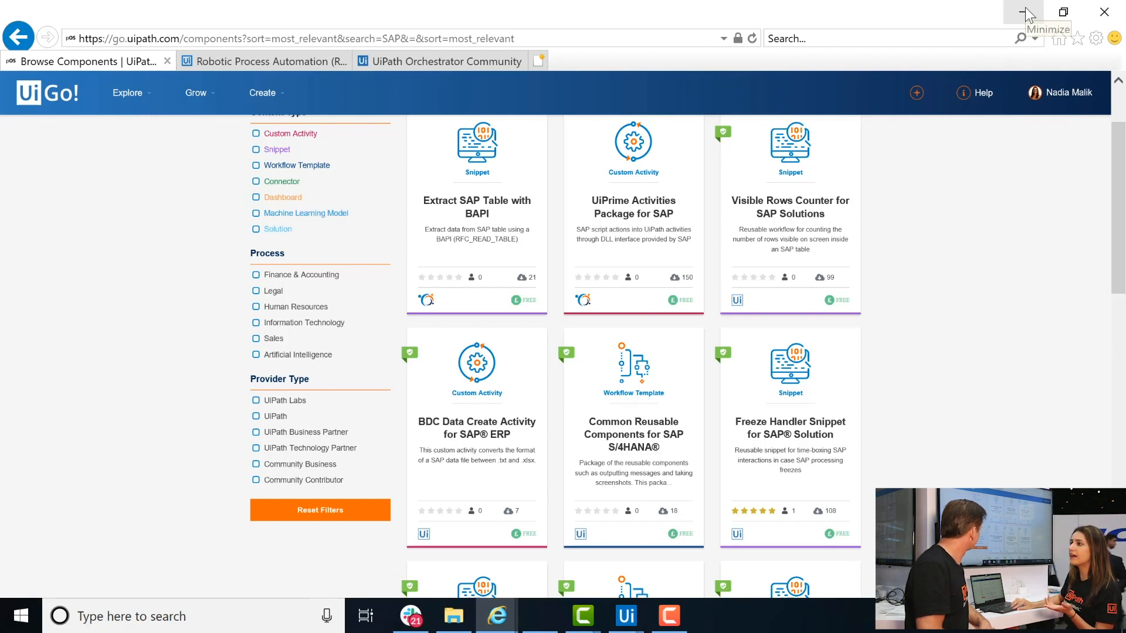
left_click(1026, 13)
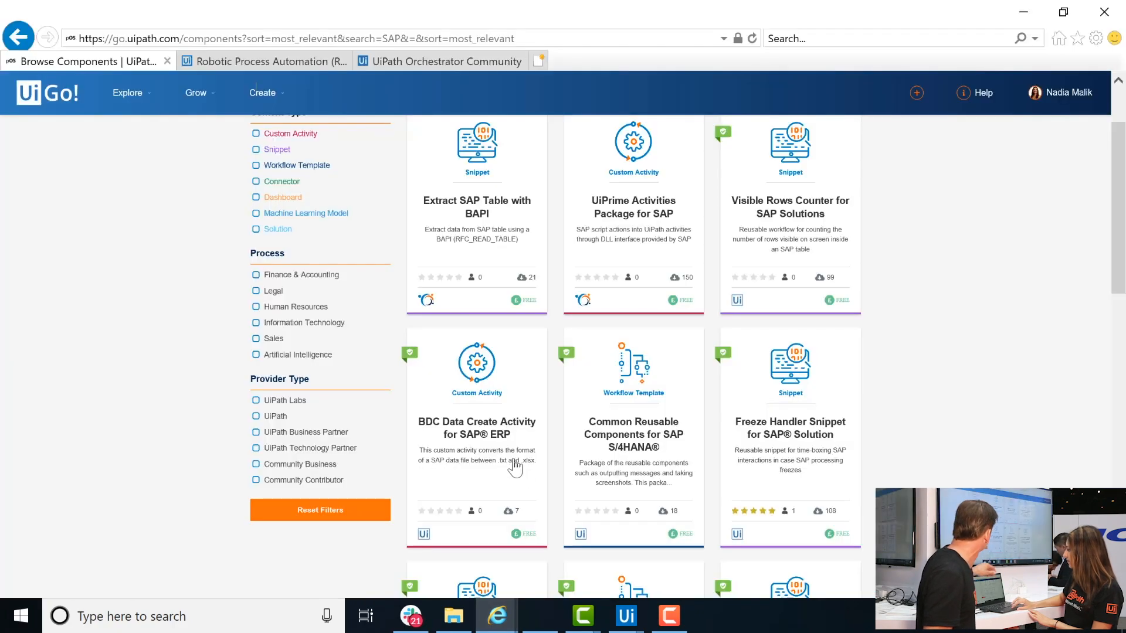
scroll("down", 3)
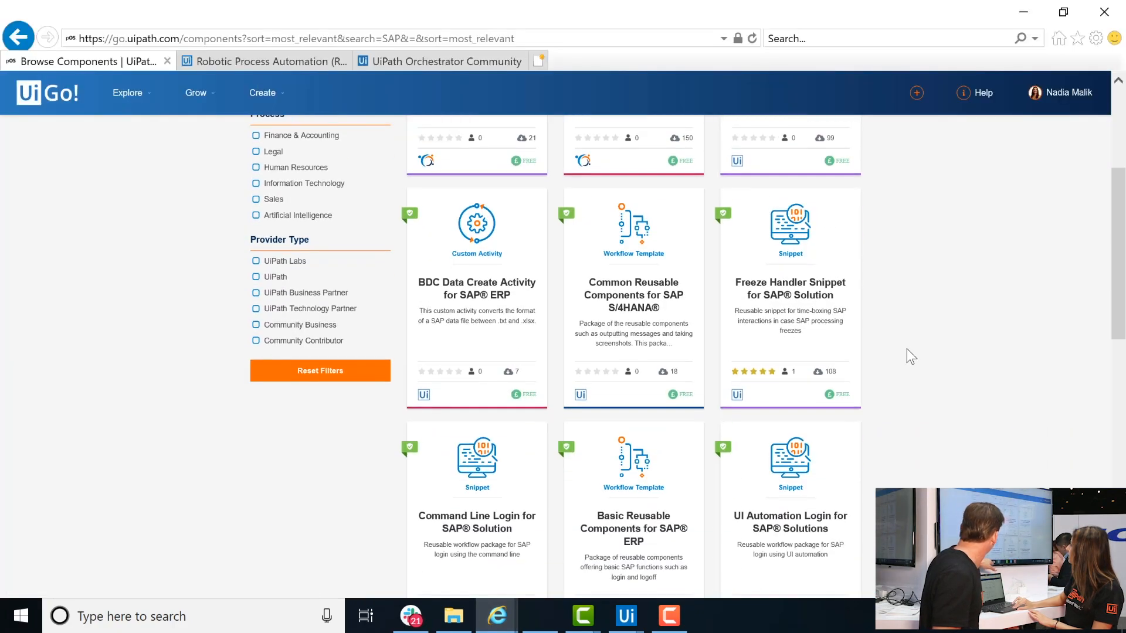
scroll("down", 3)
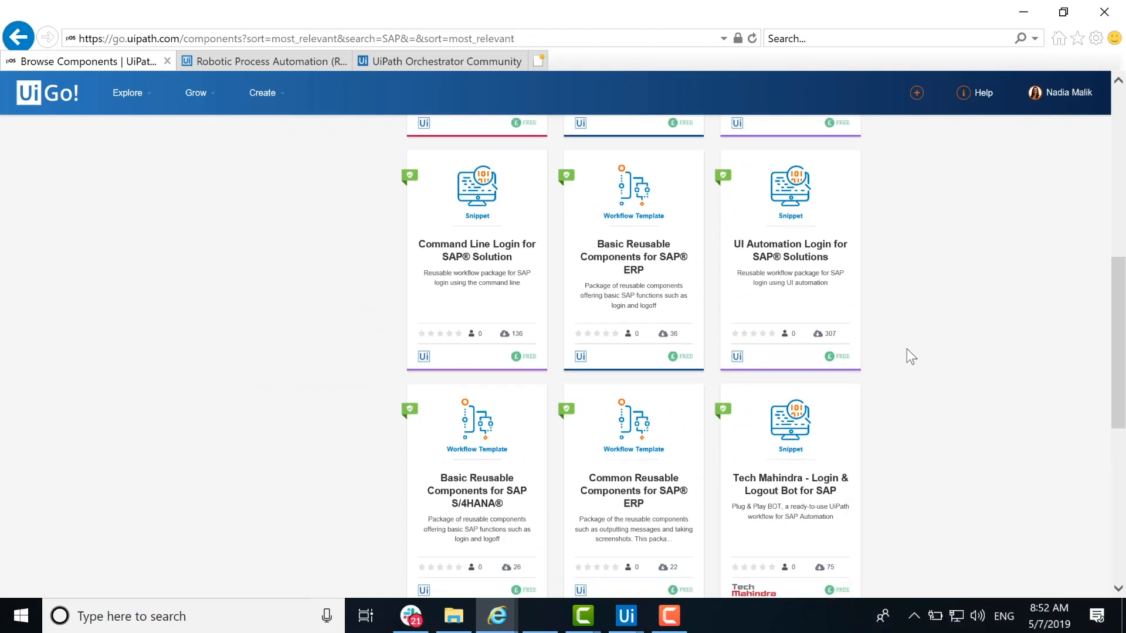
scroll("down", 3)
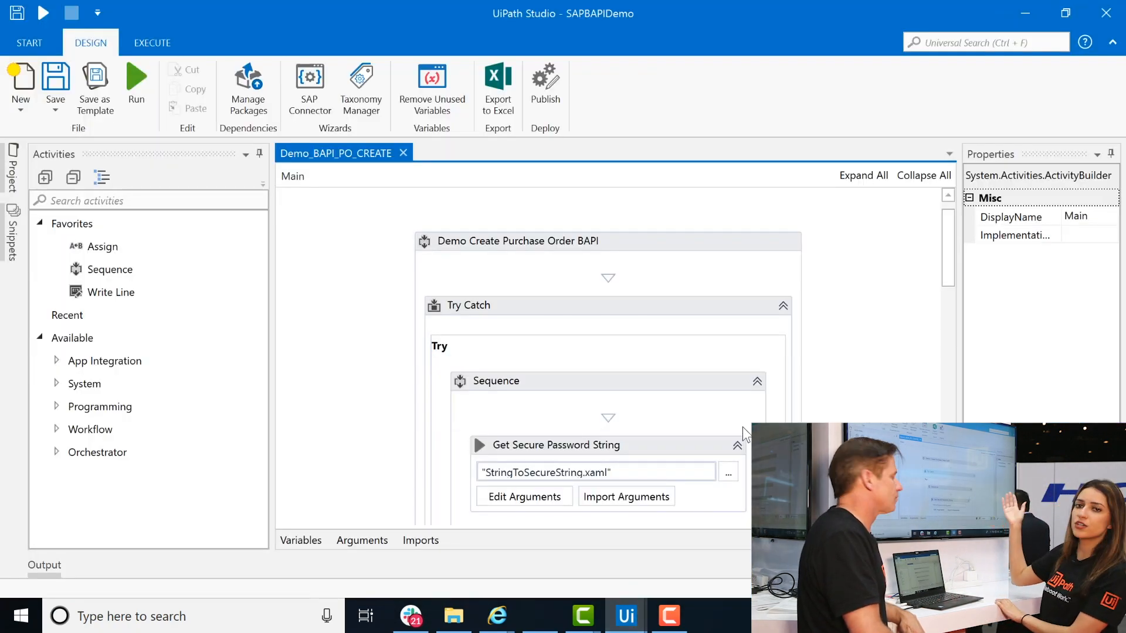
mouse_move(488, 251)
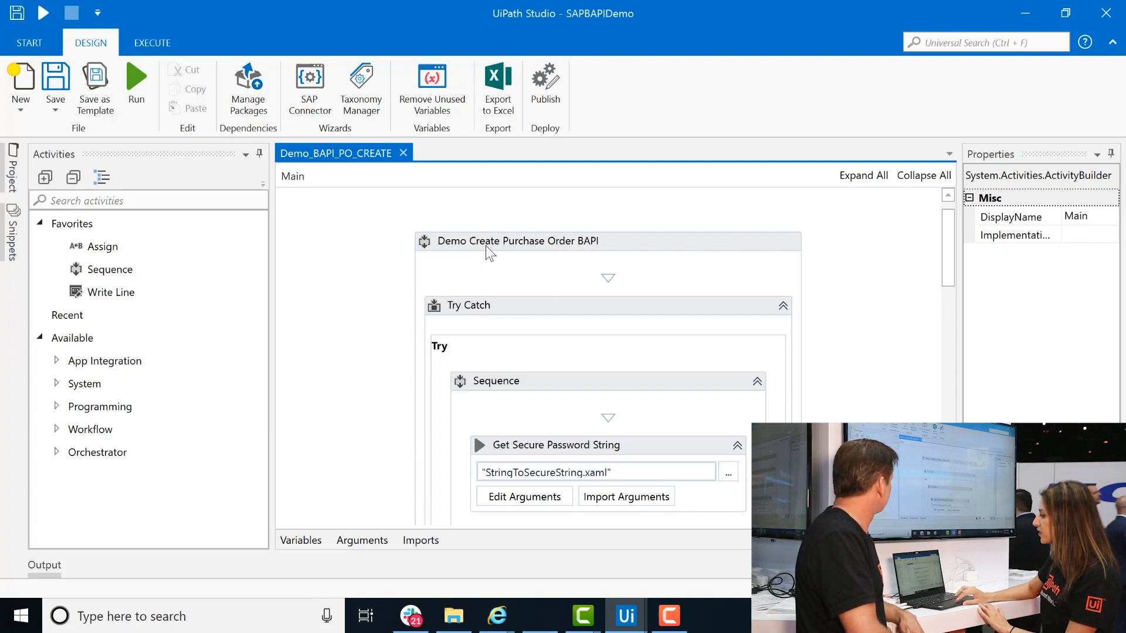
mouse_move(358, 320)
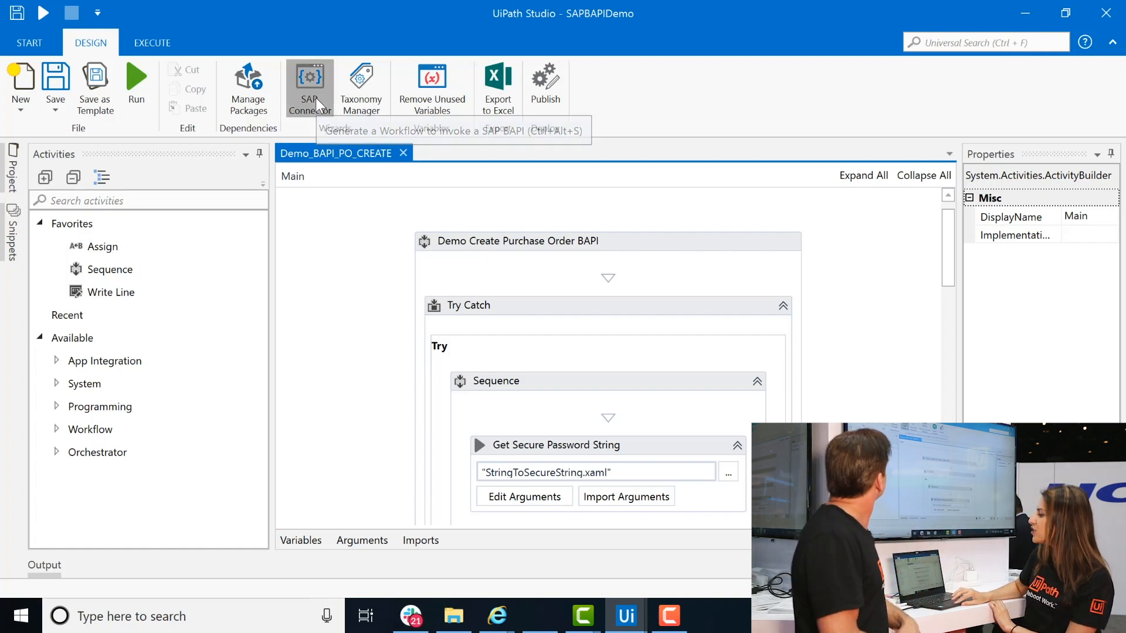
left_click(309, 86)
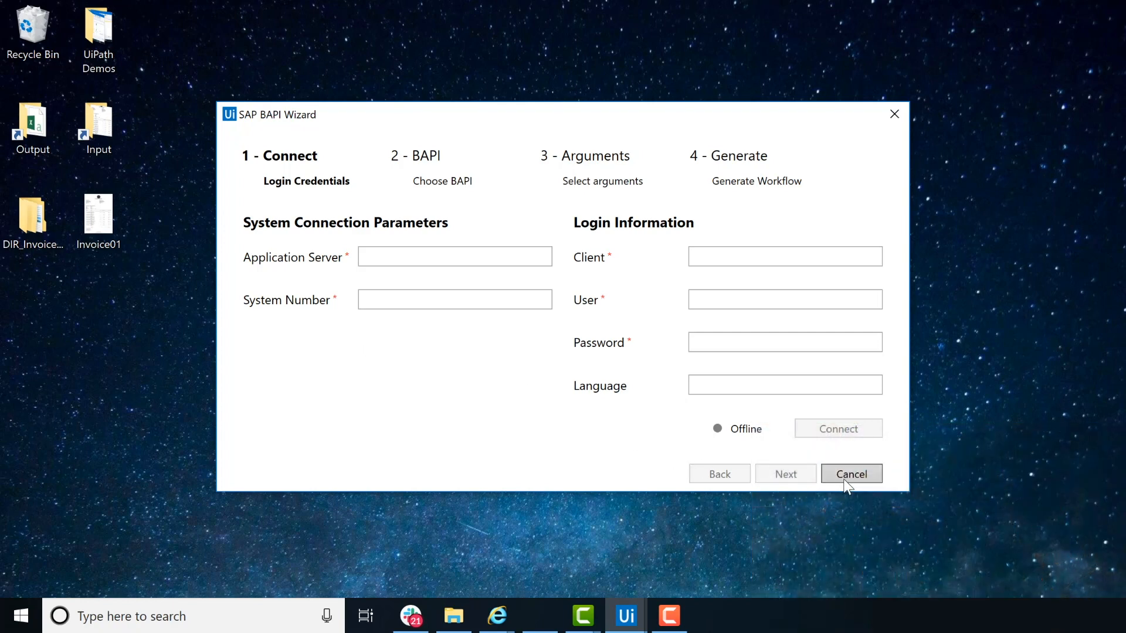
left_click(851, 474)
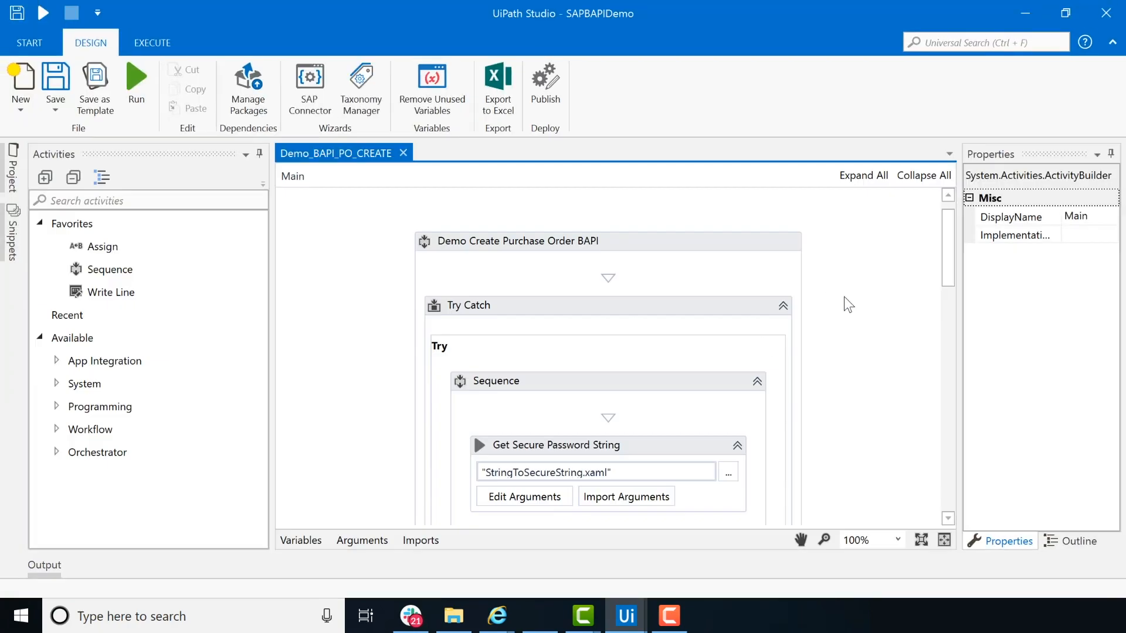
- Inspect Get Secure Password String, then scroll to and select Invoke BAPI_PO_CREATE
left_click(556, 445)
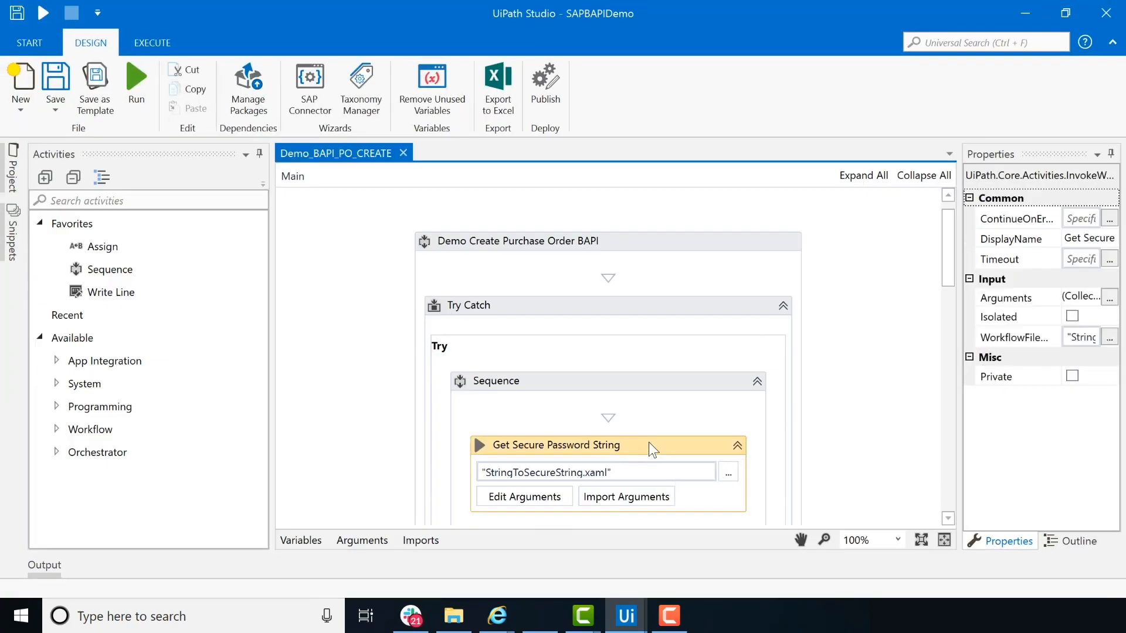
scroll("down", 3)
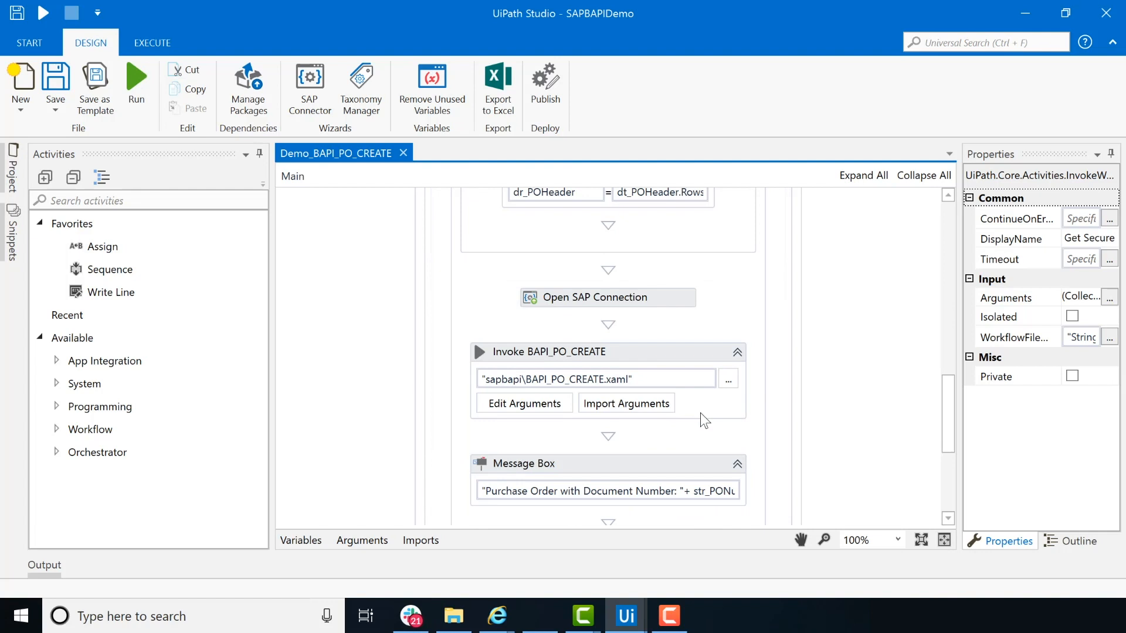
scroll("down", 3)
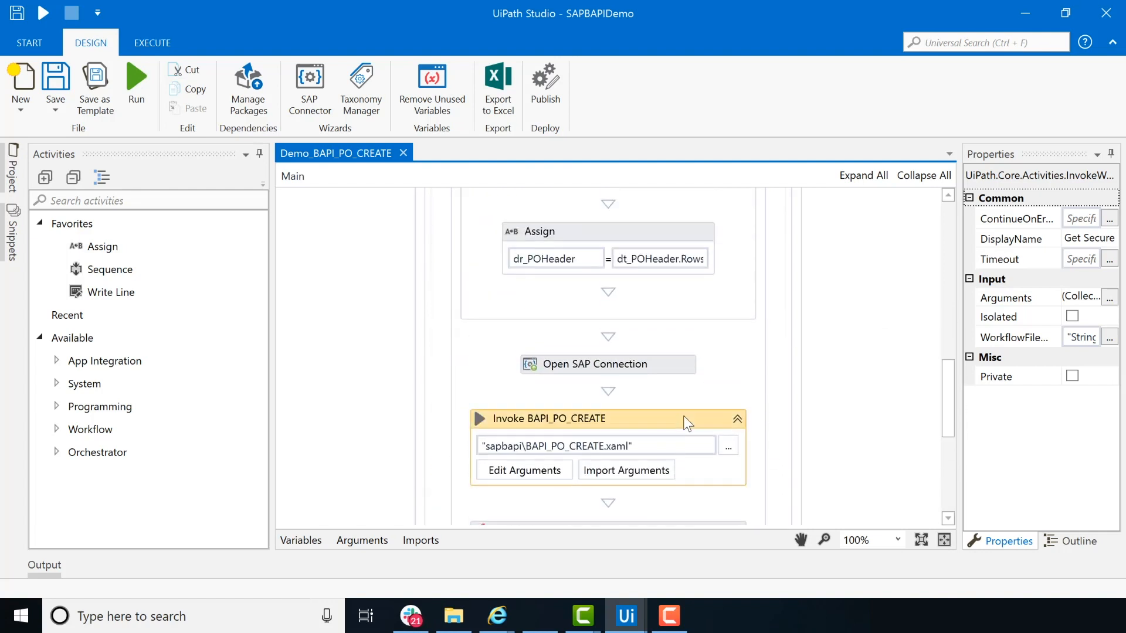
left_click(548, 418)
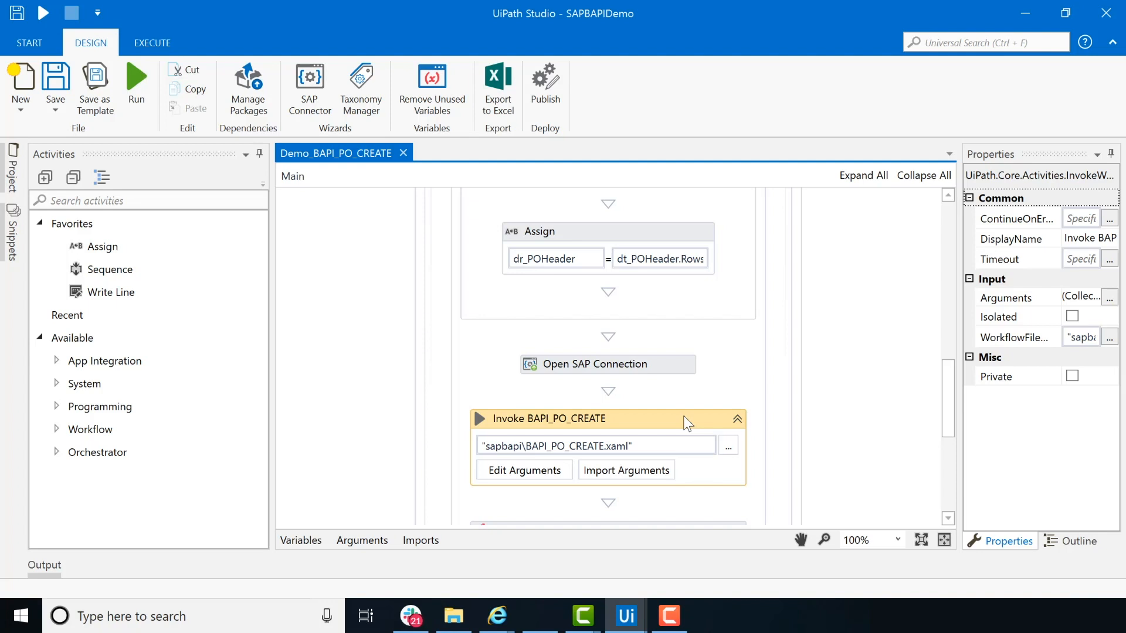